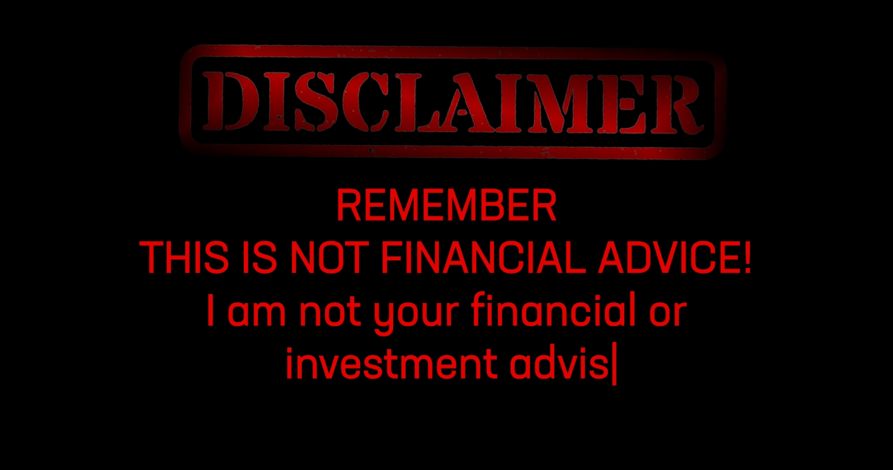
Enter the disclaimer text 'The views expressed in the content are opinions.'
type("or. The views expressed in the content are opinions.")
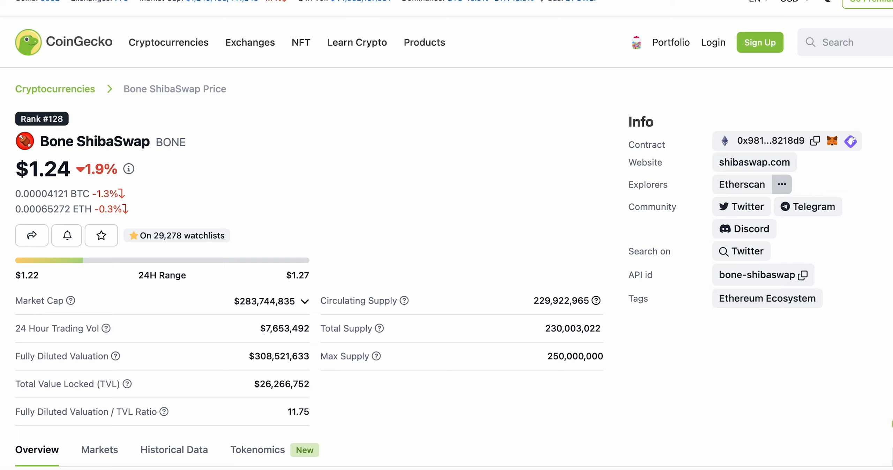
mouse_move(589, 140)
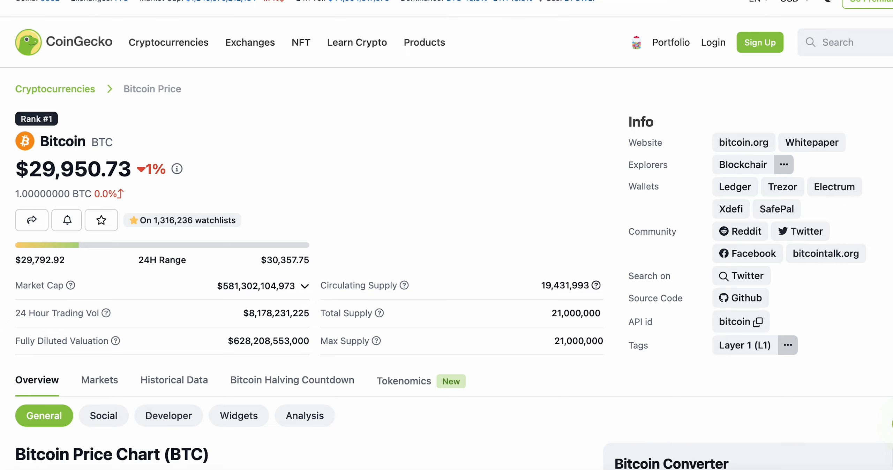
Set the Bitcoin price chart to Max range, covering April 2013 to July 2023
scroll("down", 3)
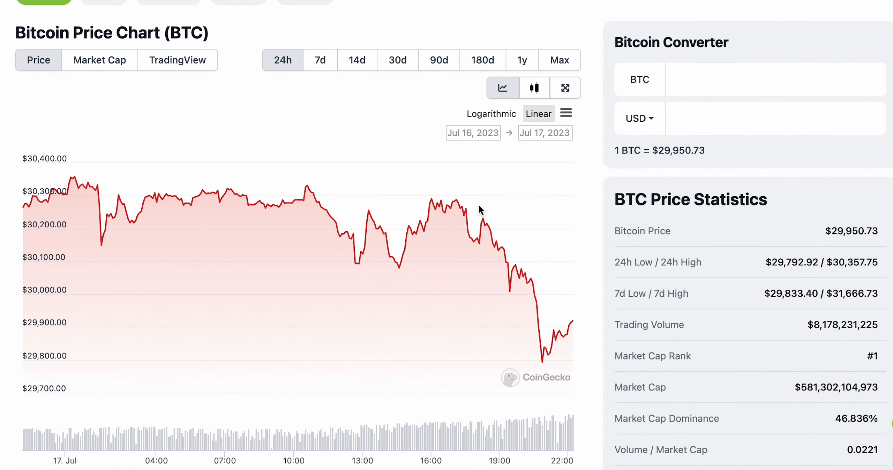
left_click(559, 60)
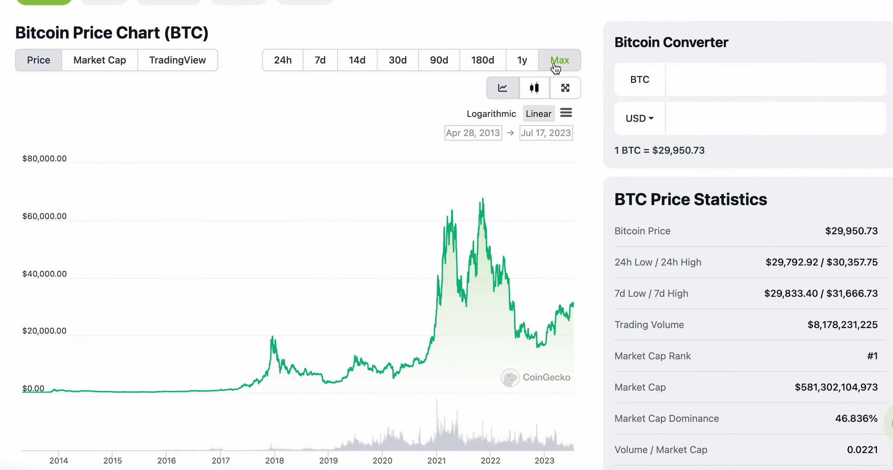
mouse_move(100, 390)
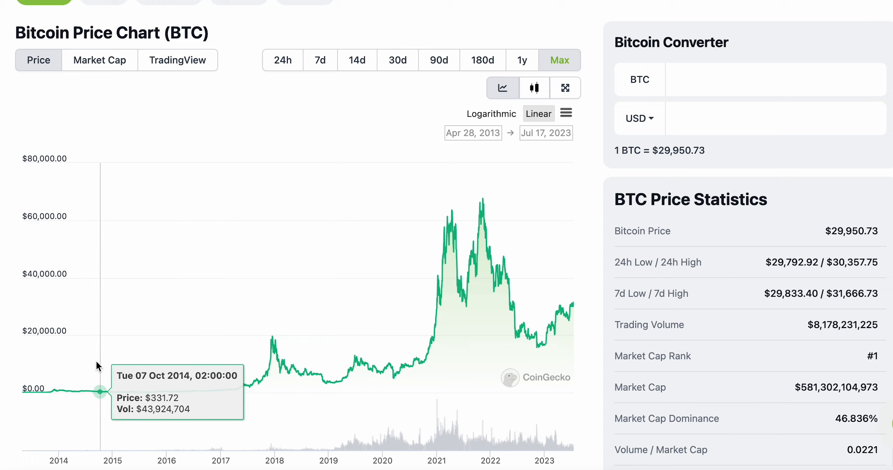
mouse_move(53, 391)
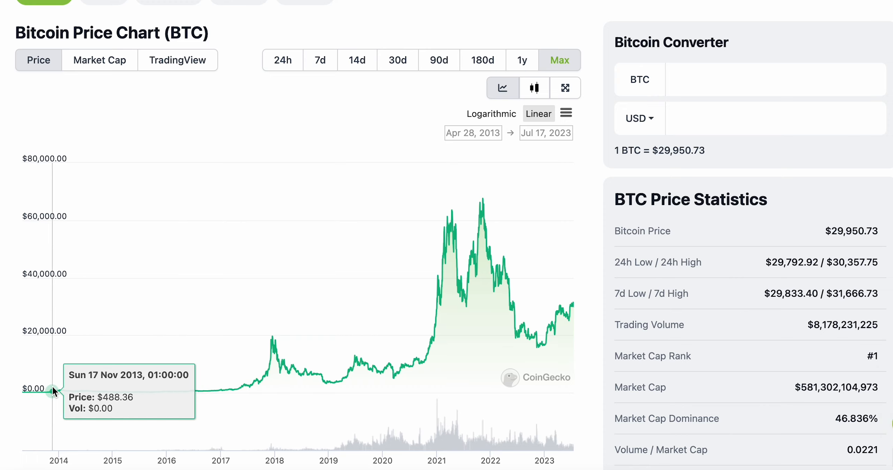
mouse_move(190, 392)
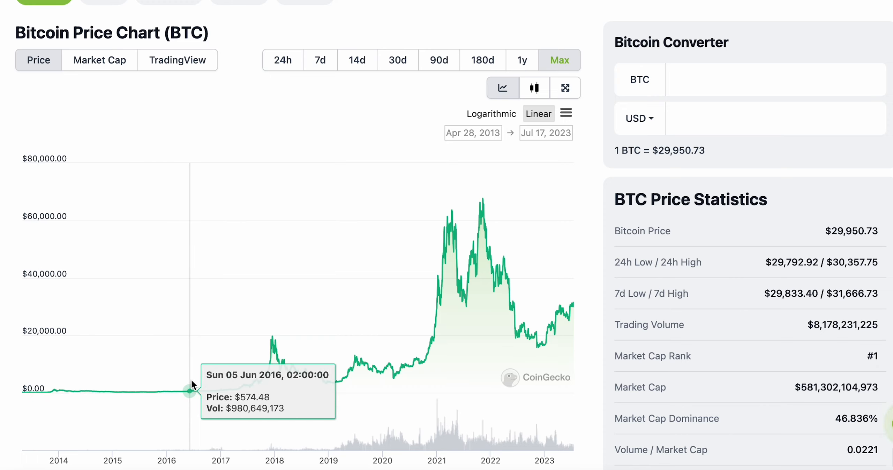
mouse_move(241, 388)
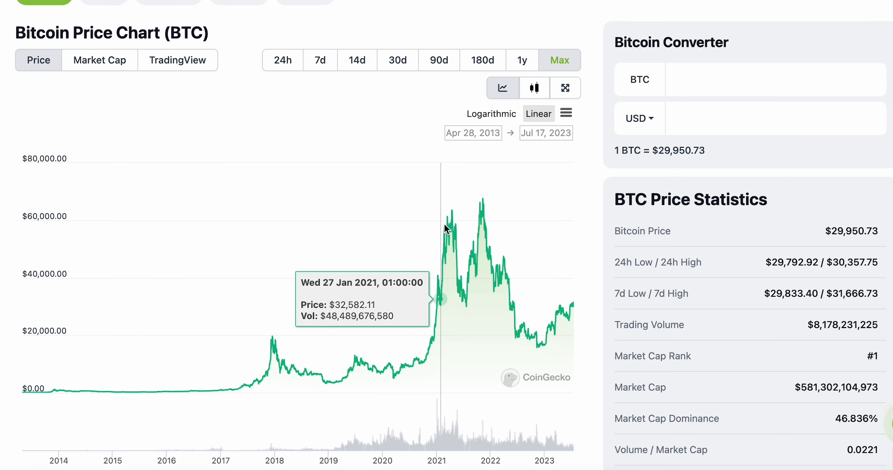
mouse_move(466, 208)
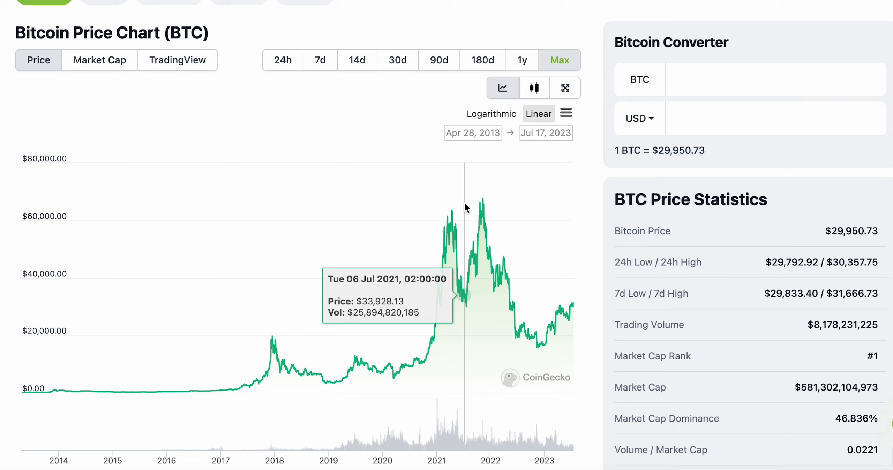
mouse_move(397, 237)
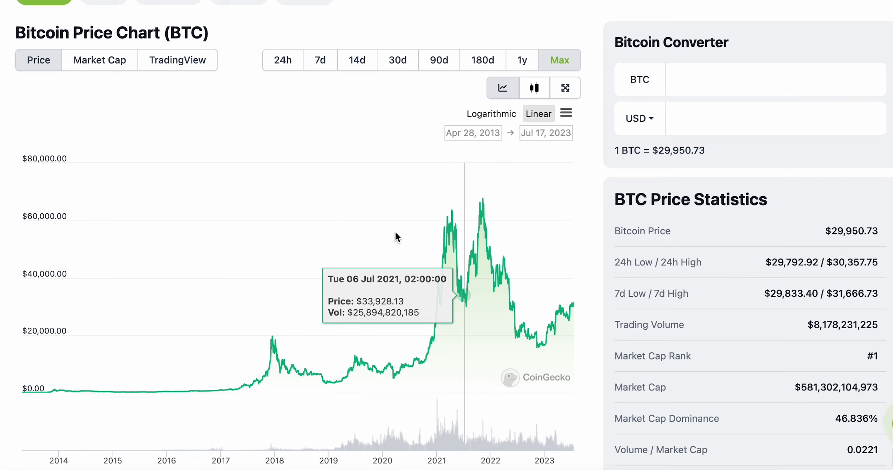
mouse_move(224, 372)
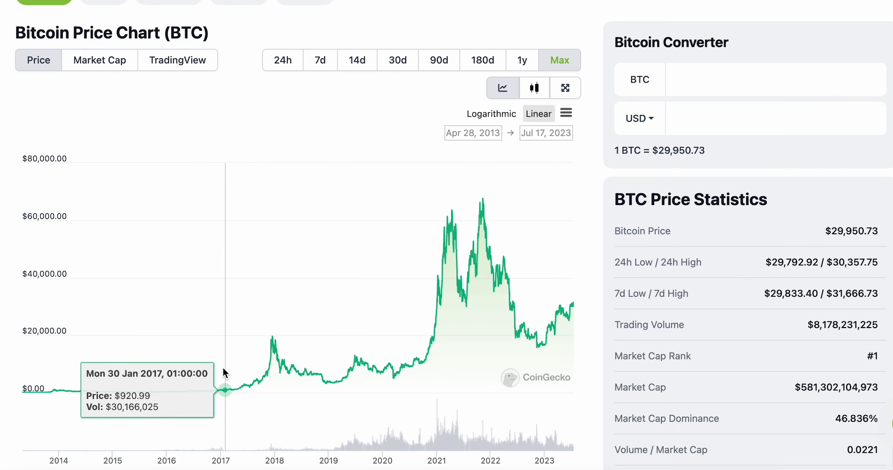
mouse_move(55, 299)
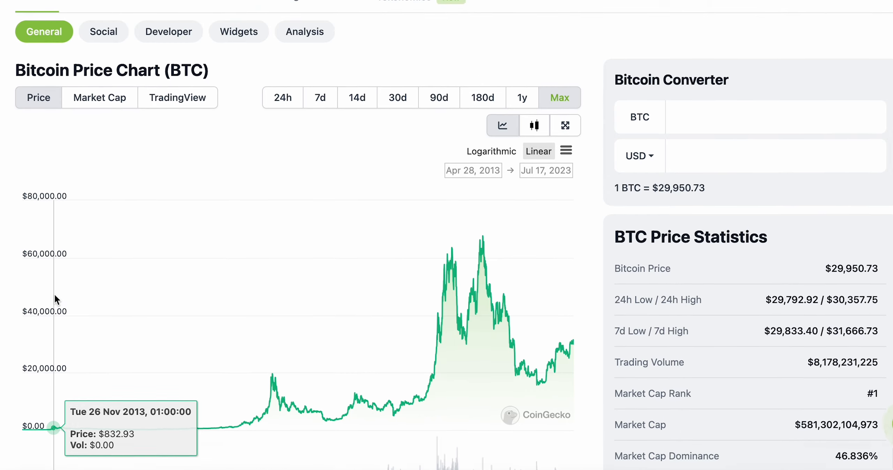
scroll("down", 3)
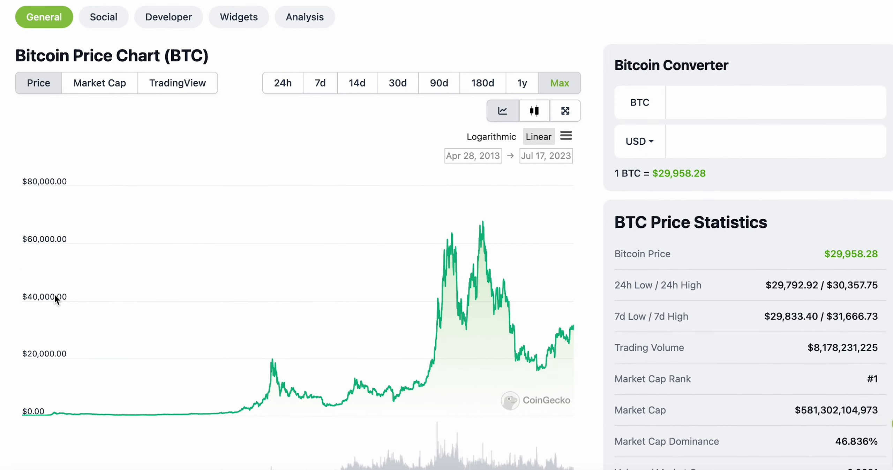
mouse_move(272, 224)
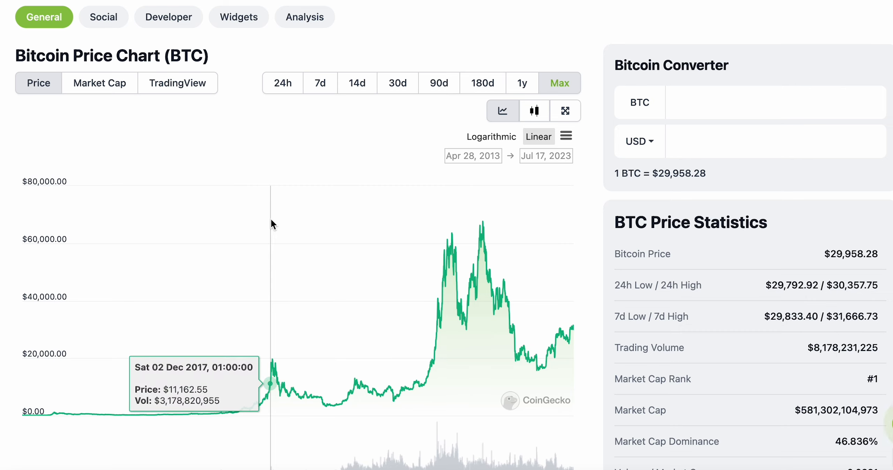
mouse_move(312, 235)
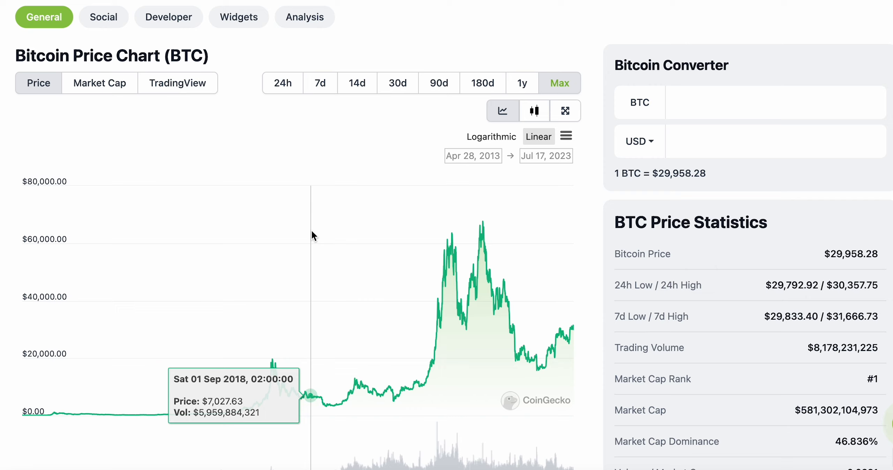
mouse_move(221, 301)
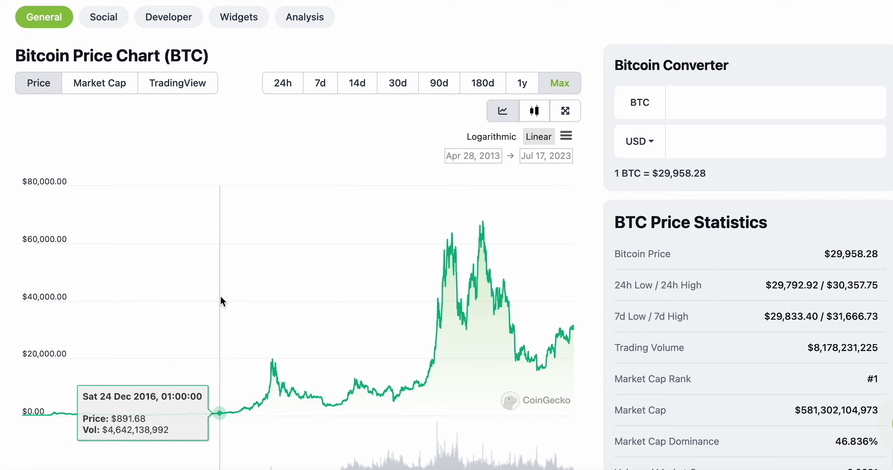
mouse_move(279, 269)
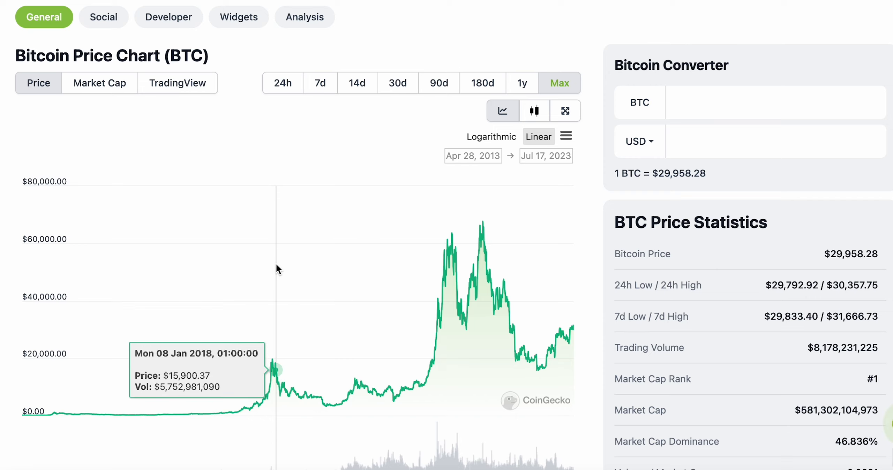
mouse_move(277, 375)
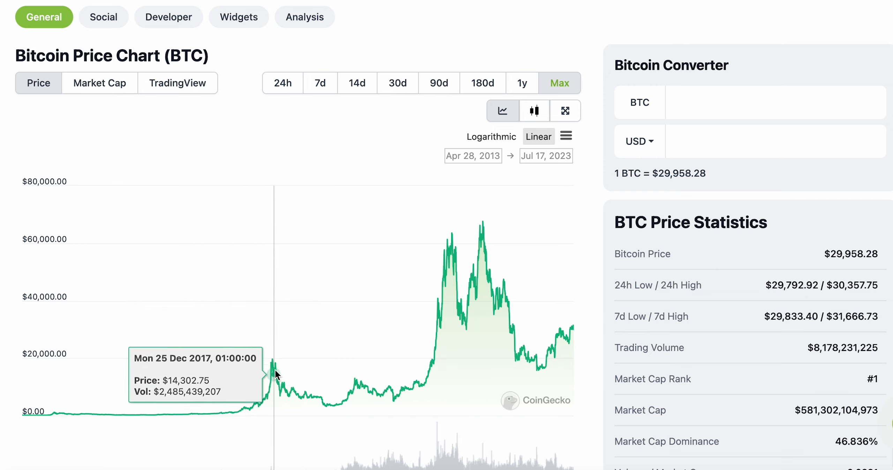
mouse_move(487, 256)
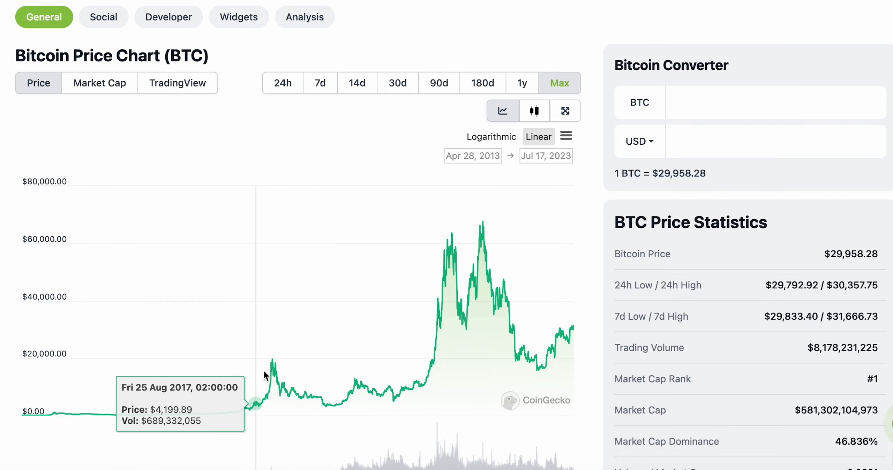
mouse_move(245, 394)
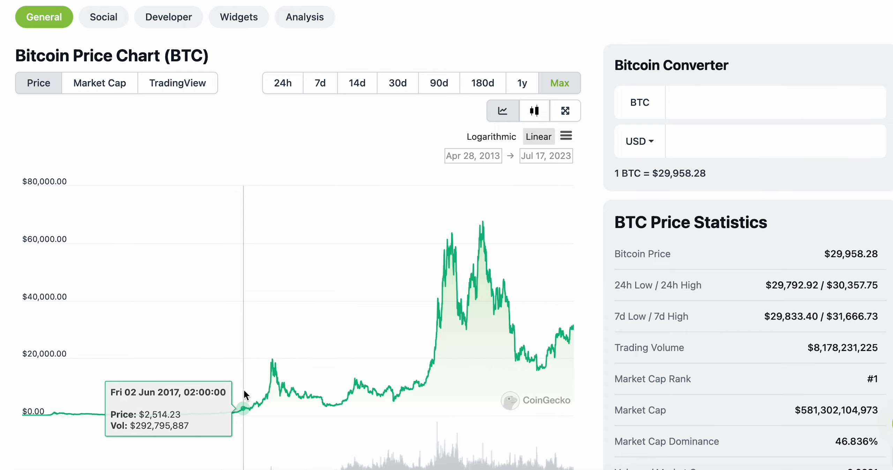
mouse_move(481, 231)
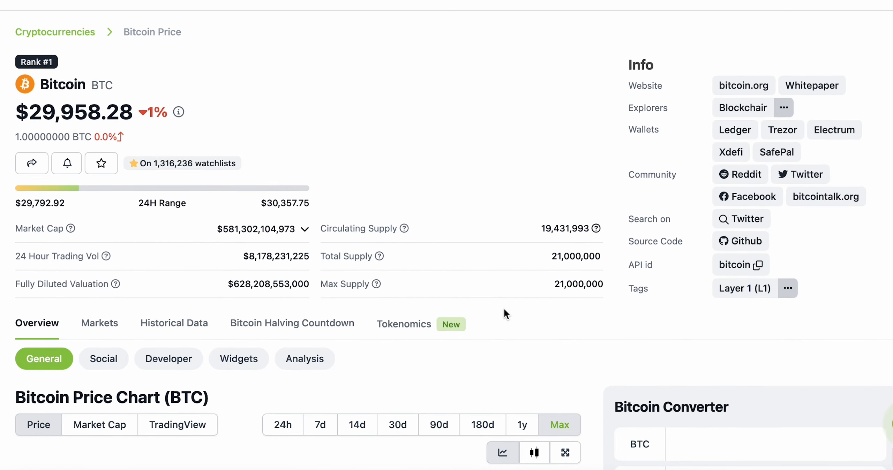
mouse_move(193, 295)
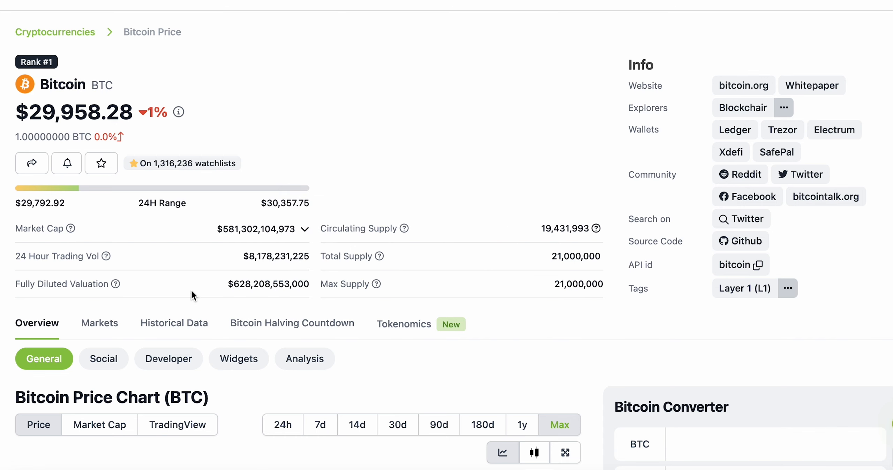
Scroll through the Bitcoin page's price, market cap and supply stats
scroll("down", 3)
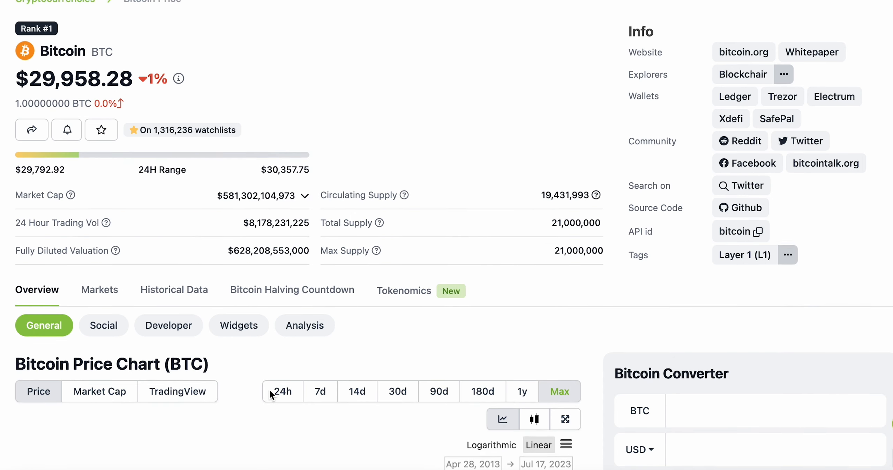
scroll("down", 3)
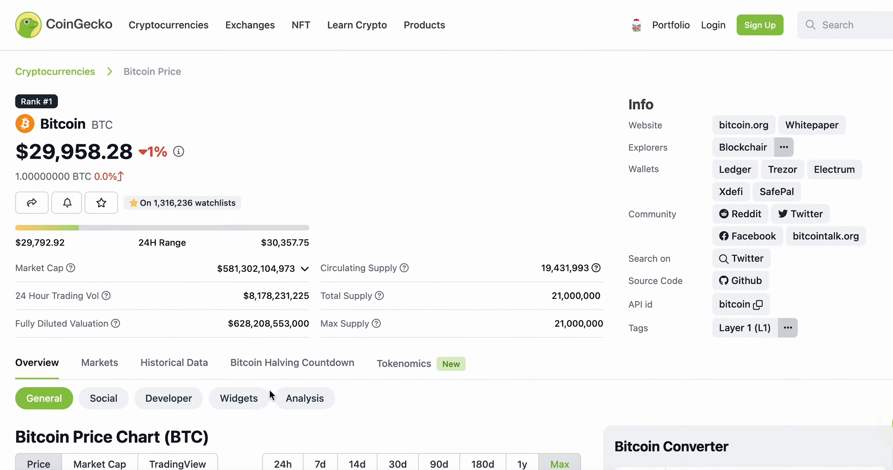
scroll("down", 3)
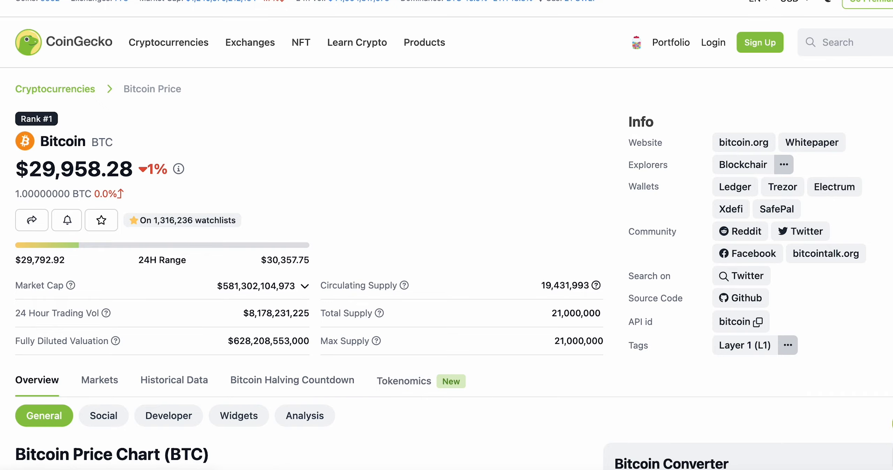
scroll("down", 3)
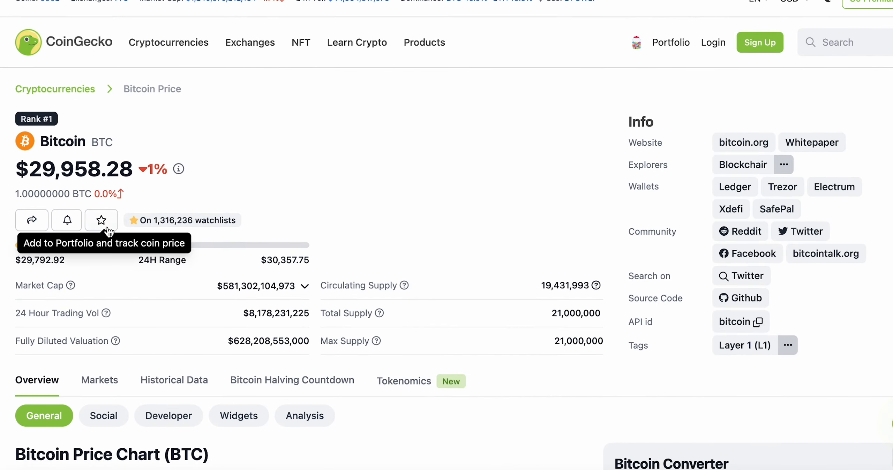
mouse_move(62, 191)
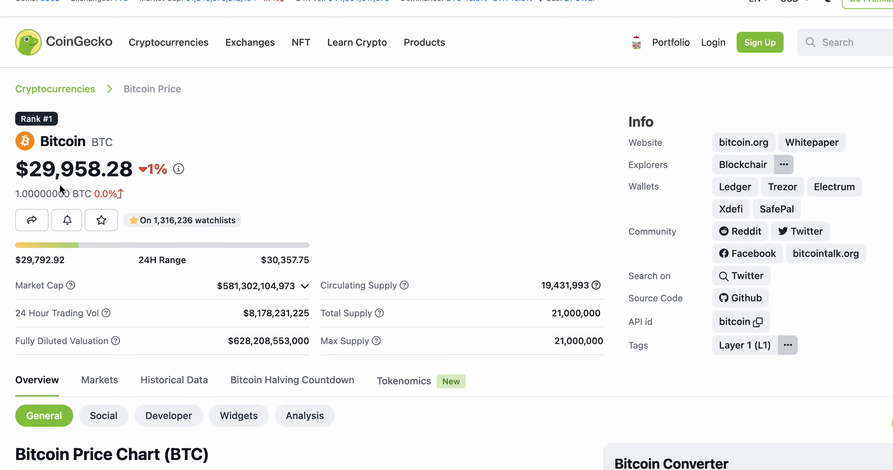
mouse_move(46, 178)
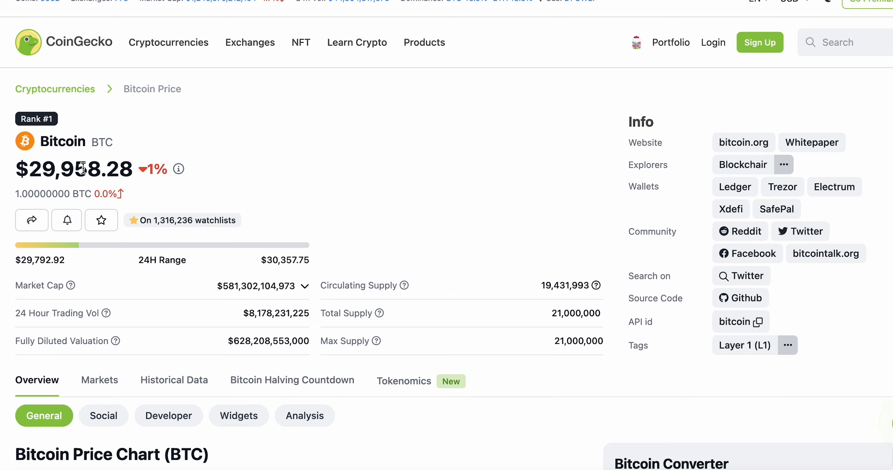
mouse_move(255, 154)
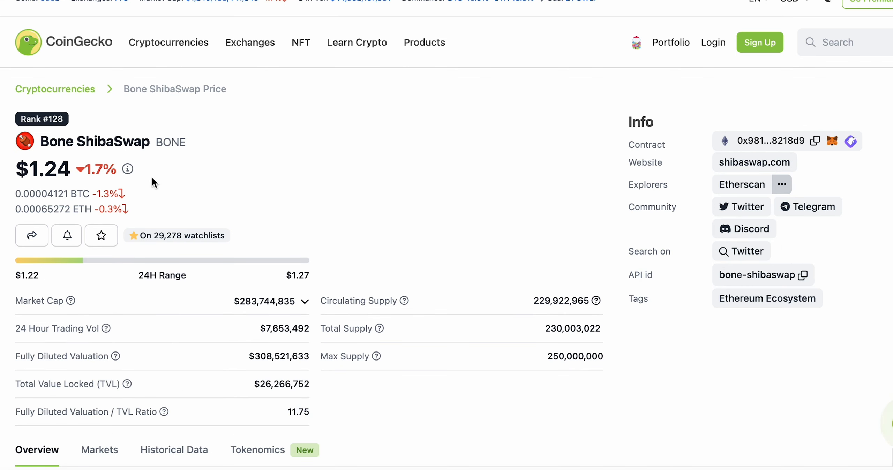
mouse_move(63, 143)
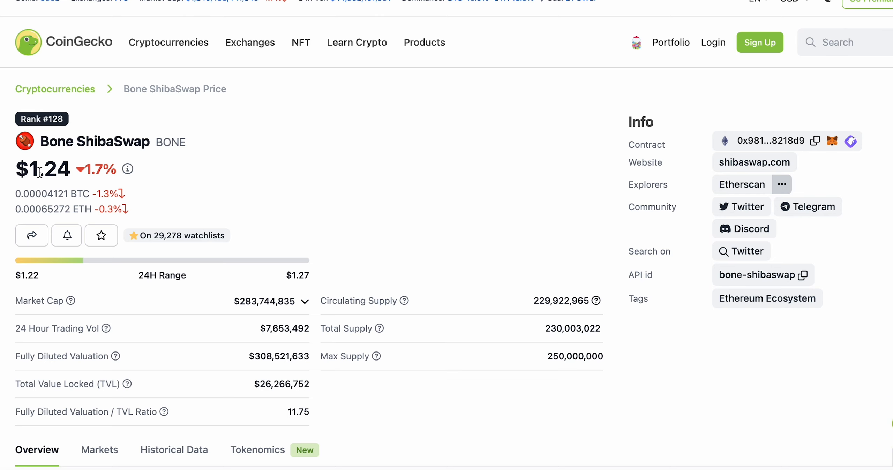
scroll("down", 3)
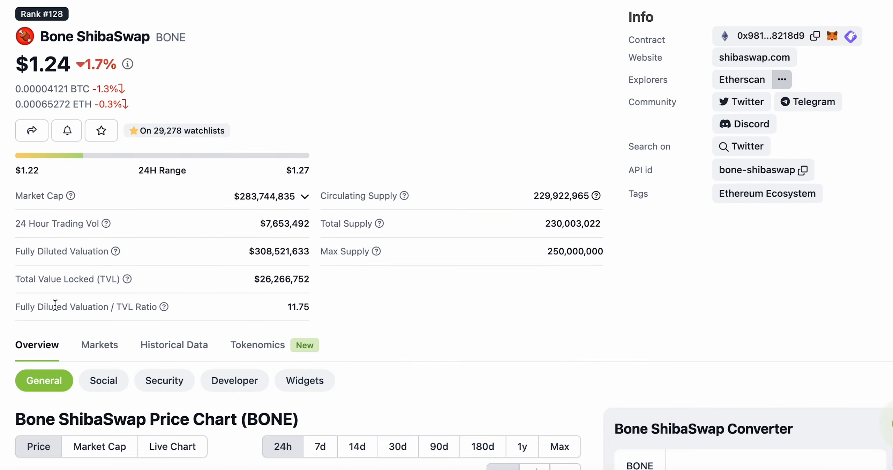
scroll("up", 3)
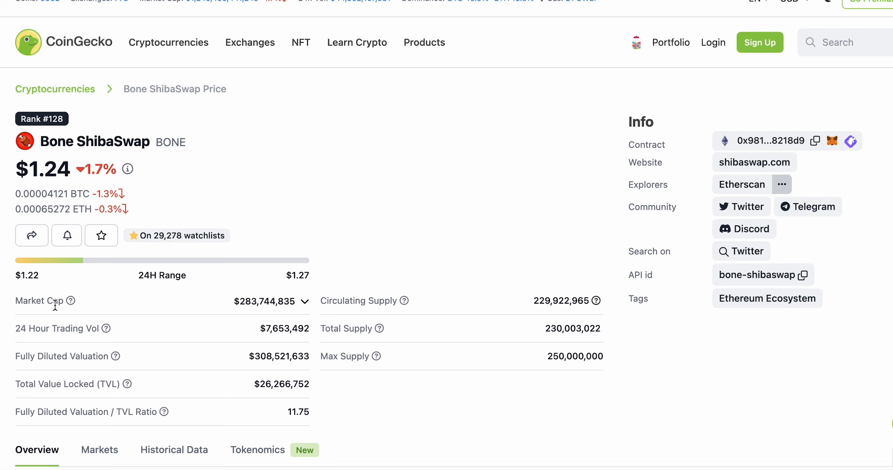
scroll("down", 3)
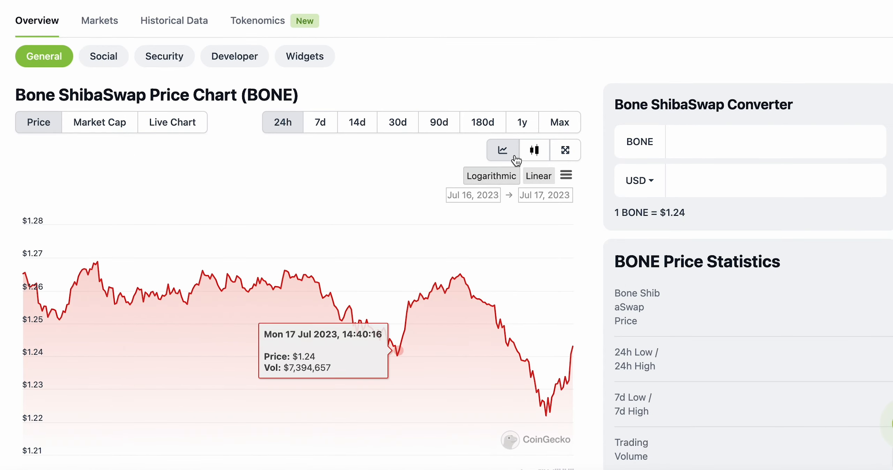
Switch the BONE chart to 1y, then to Max for July 2021–July 2023
left_click(522, 123)
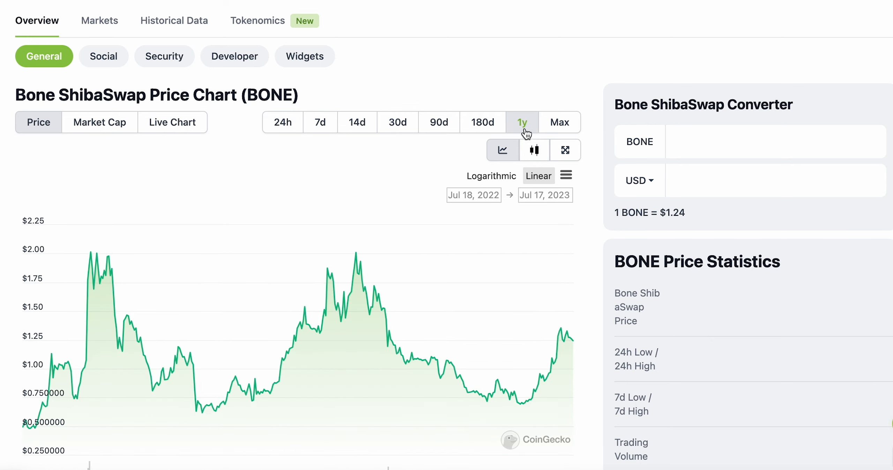
left_click(559, 122)
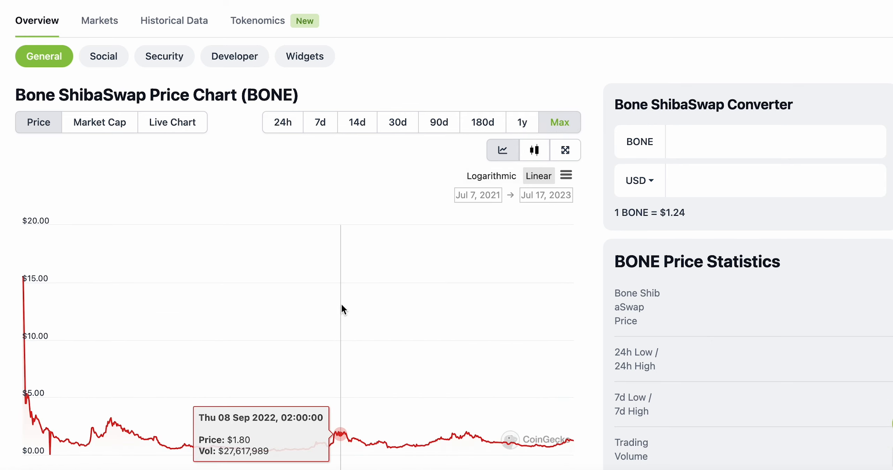
mouse_move(246, 320)
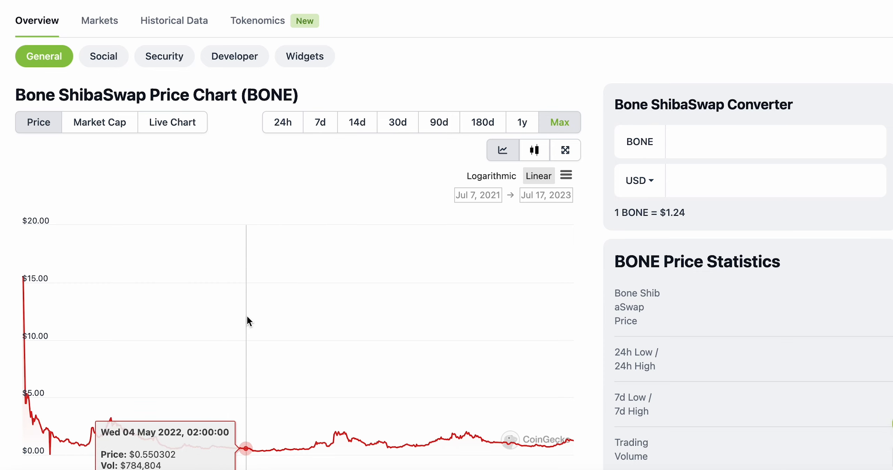
mouse_move(257, 322)
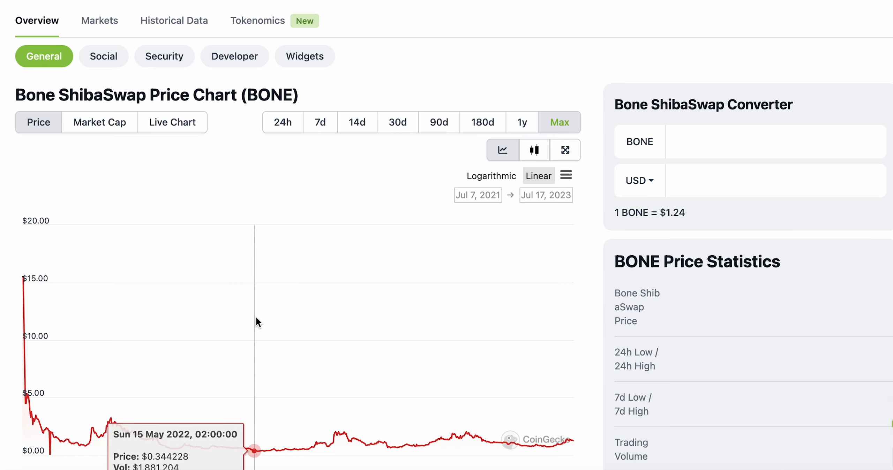
mouse_move(272, 326)
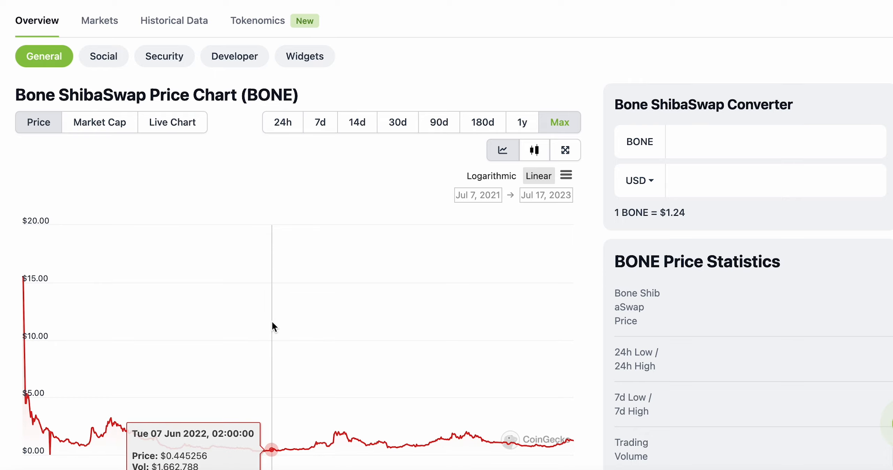
mouse_move(280, 251)
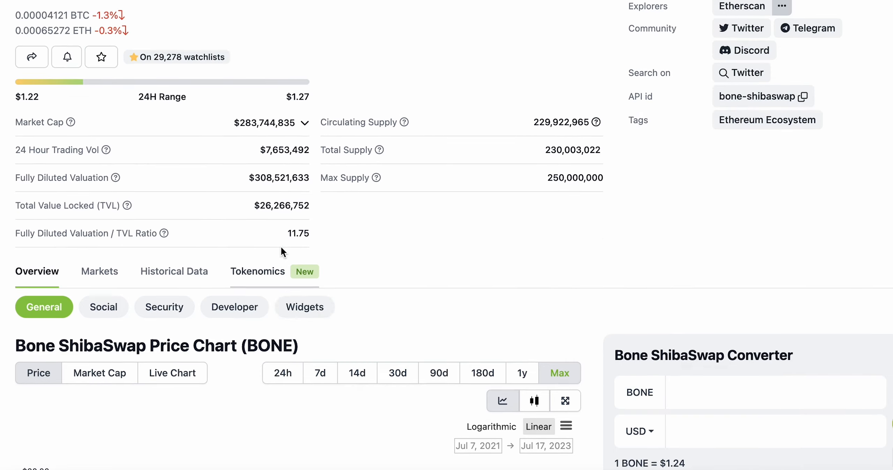
Scroll the Bone ShibaSwap page to review its $1.24 price and stats
scroll("up", 3)
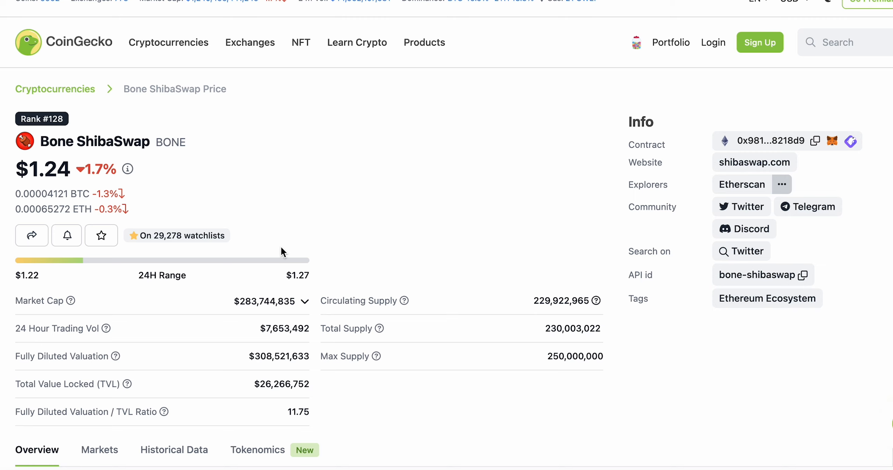
scroll("down", 3)
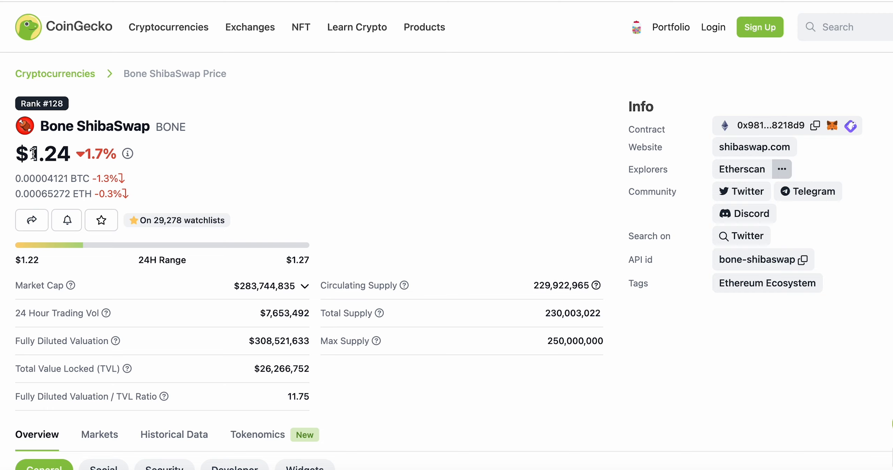
mouse_move(312, 160)
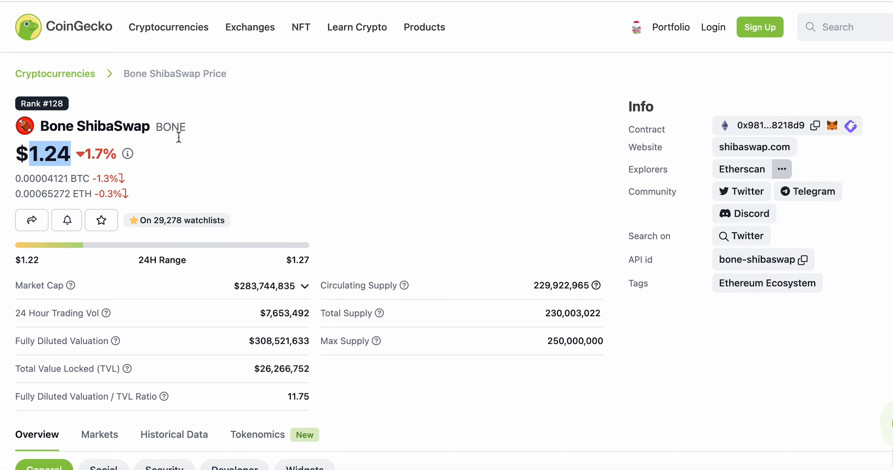
mouse_move(250, 159)
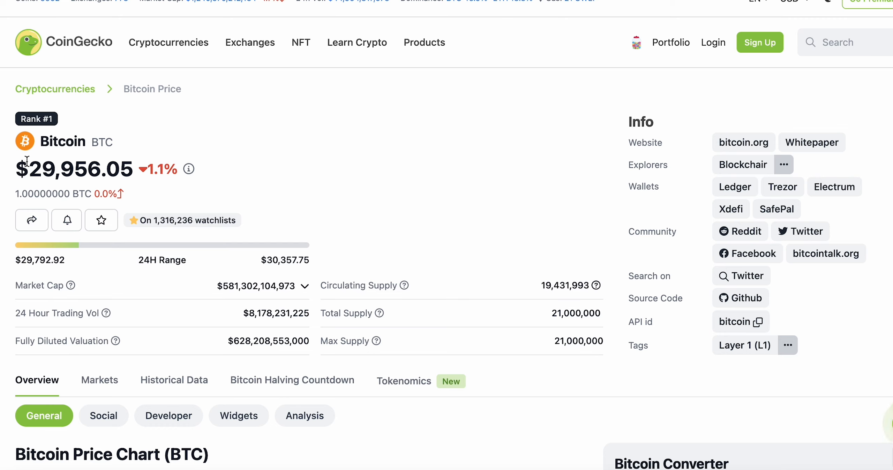
mouse_move(21, 170)
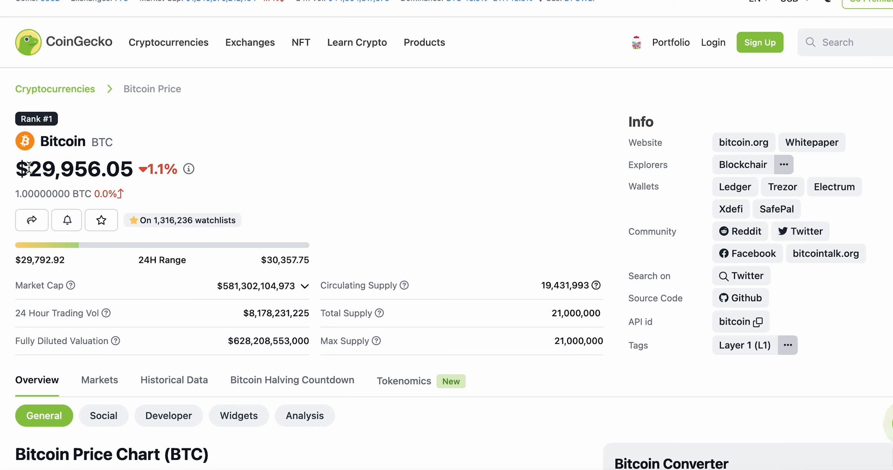
mouse_move(557, 180)
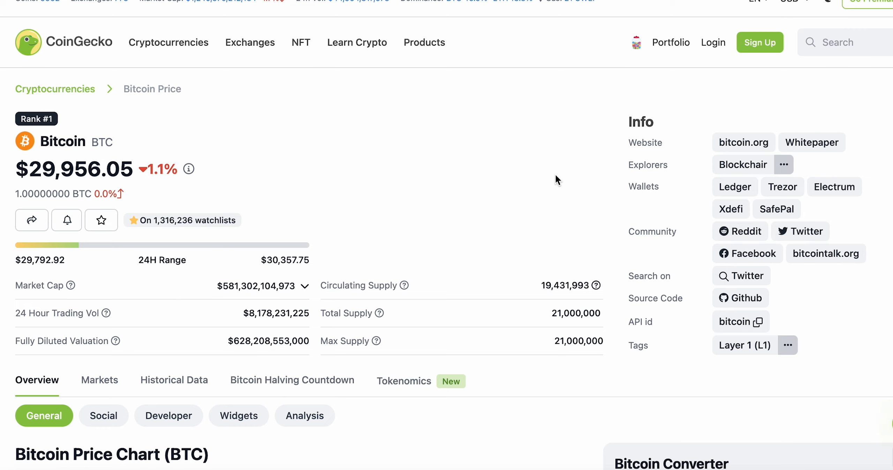
mouse_move(605, 92)
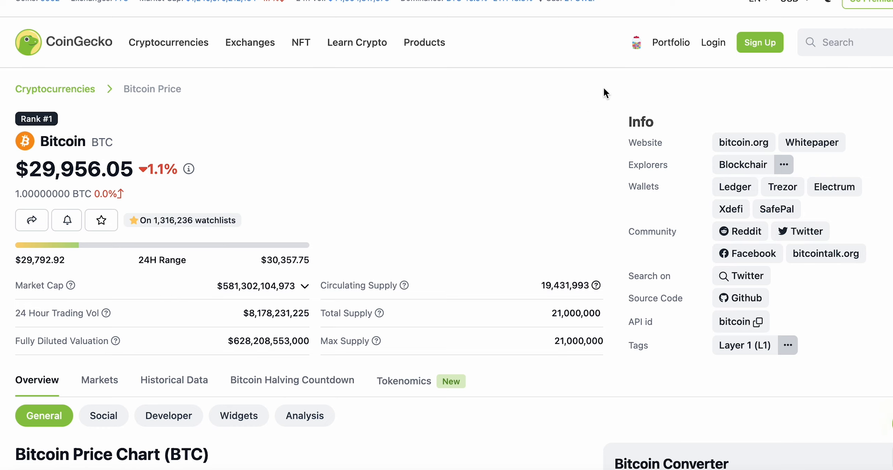
mouse_move(619, 204)
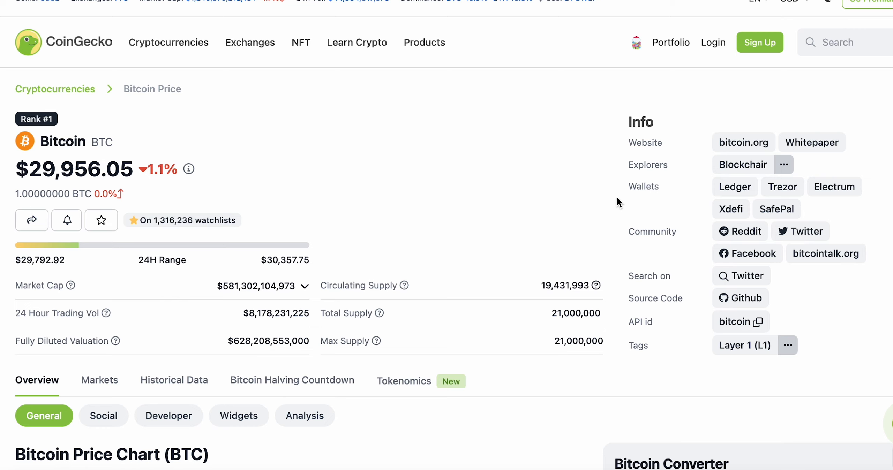
mouse_move(208, 213)
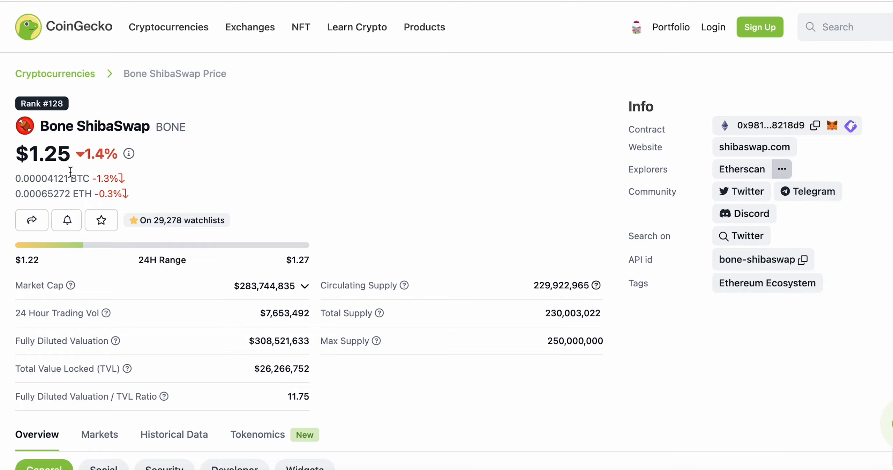
mouse_move(211, 216)
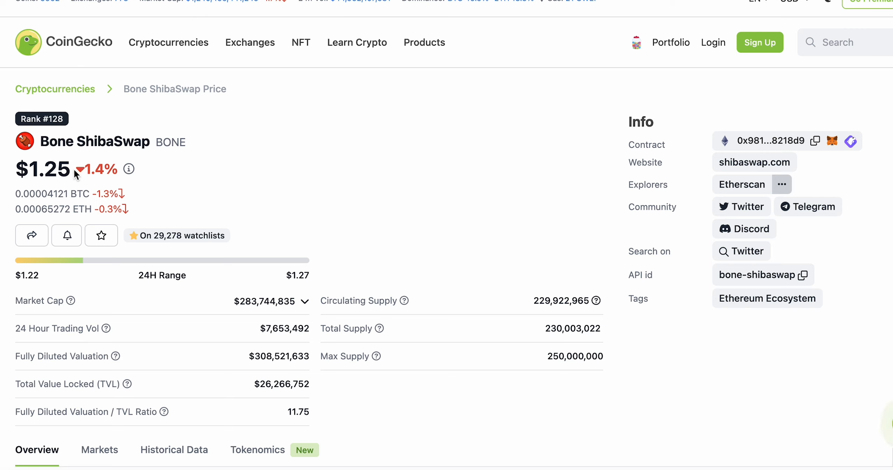
Select Bone ShibaSwap's $1.25 price figure at the top of the page
double_click(46, 170)
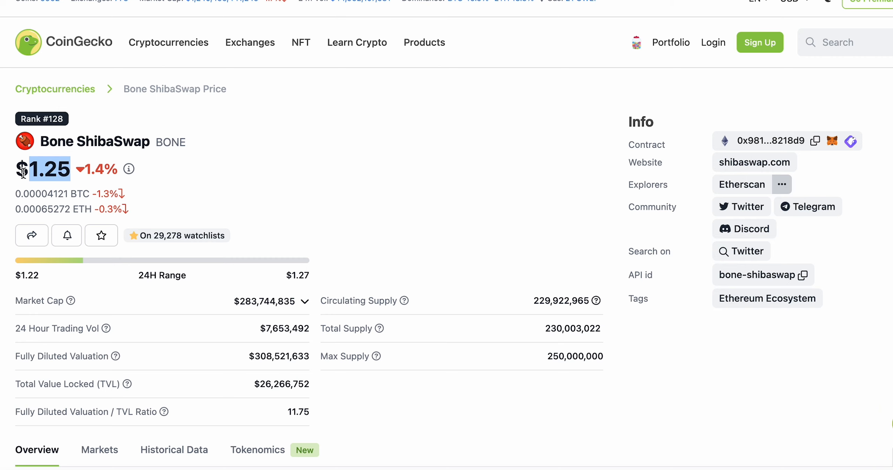
mouse_move(131, 280)
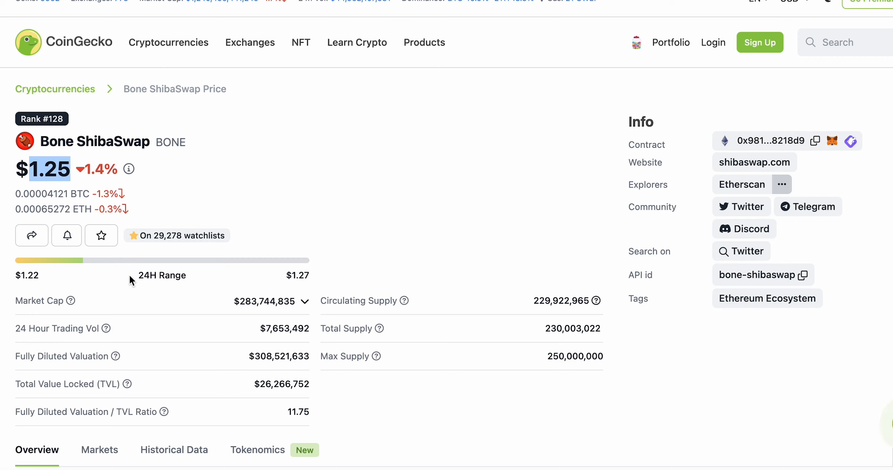
scroll("down", 3)
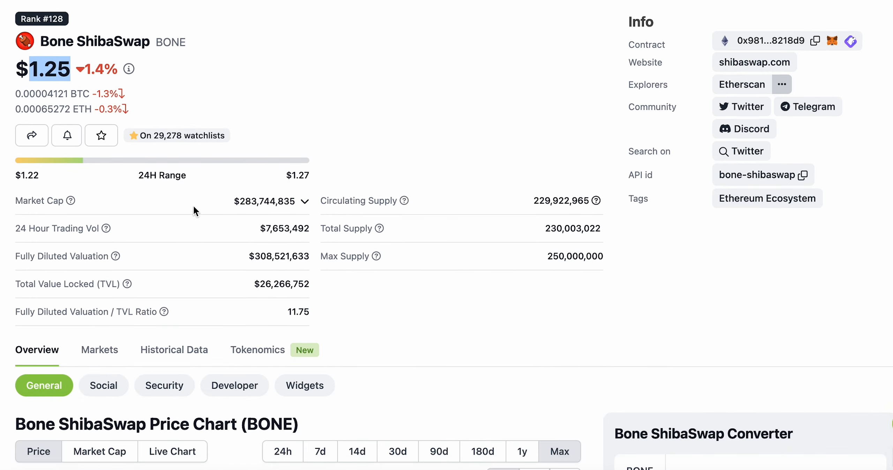
scroll("down", 3)
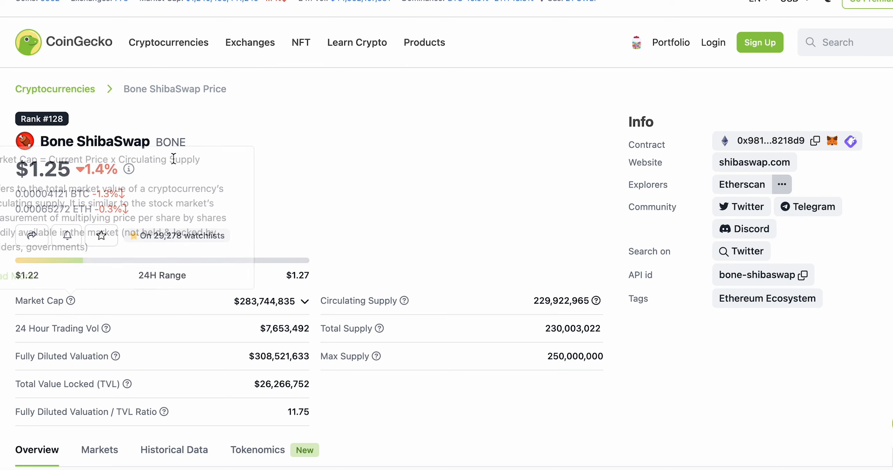
mouse_move(403, 300)
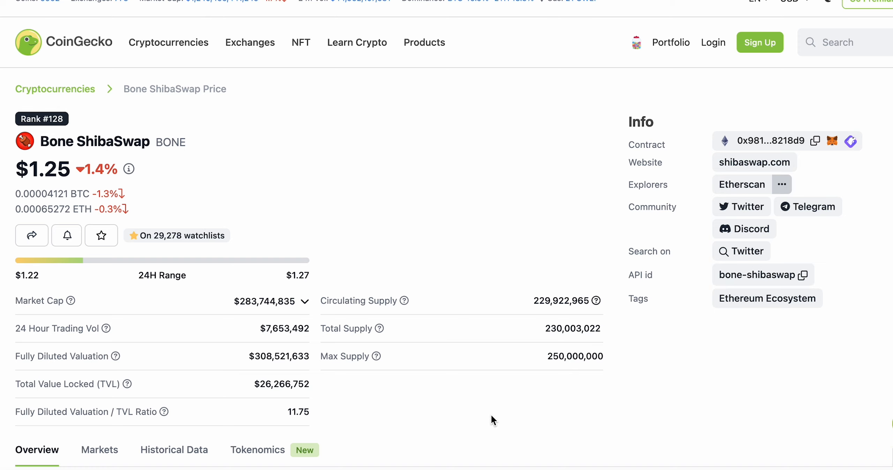
mouse_move(669, 200)
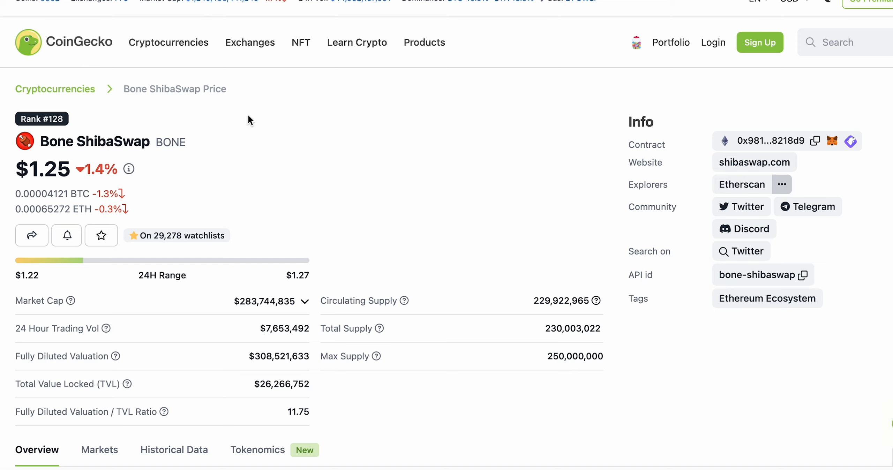
mouse_move(437, 64)
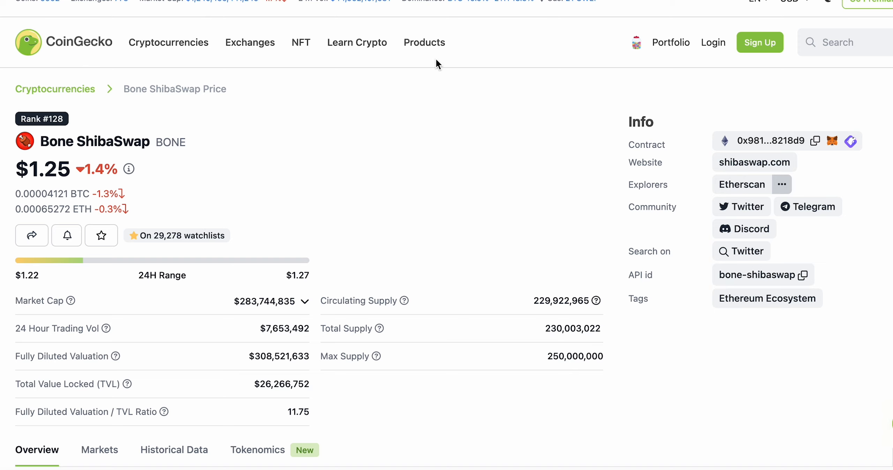
mouse_move(296, 88)
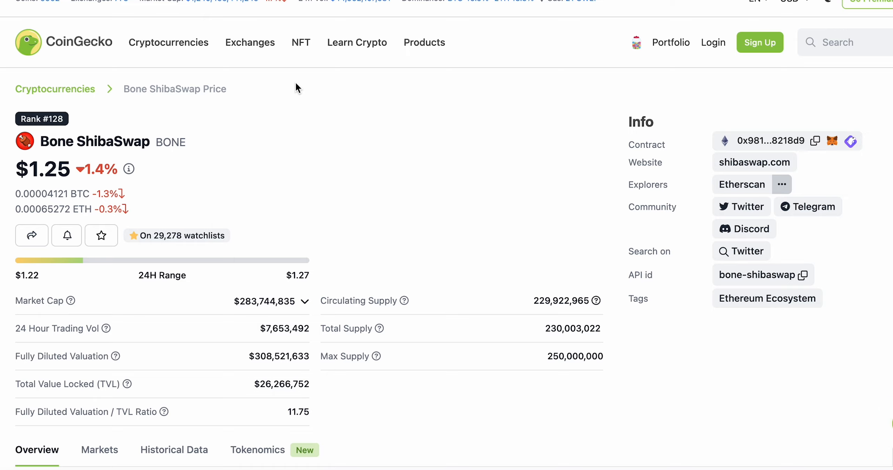
scroll("down", 3)
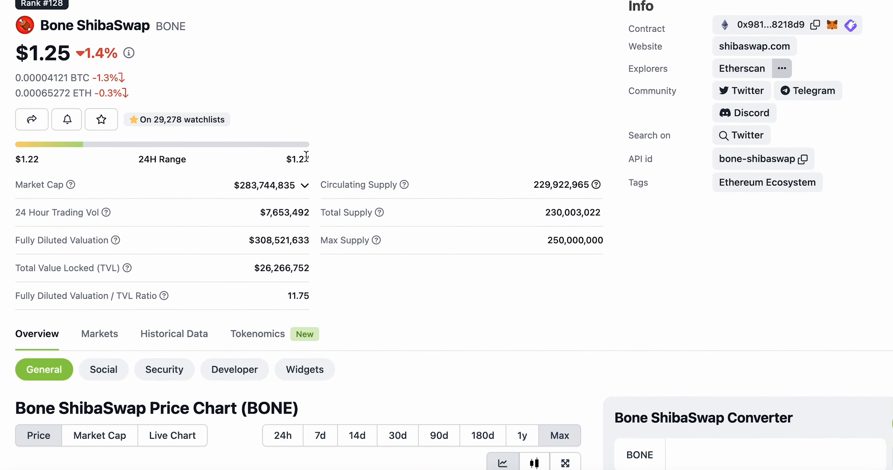
scroll("down", 3)
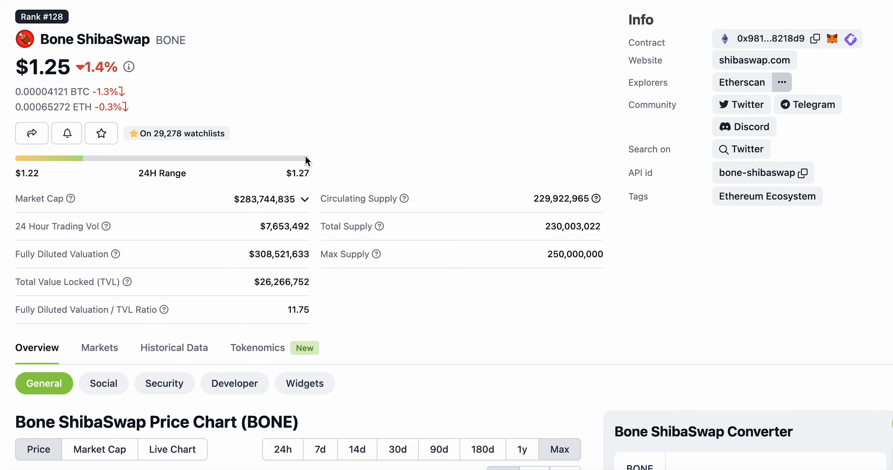
Switch the BONE chart to 180d, then 1y covering July 2022–July 2023
scroll("down", 3)
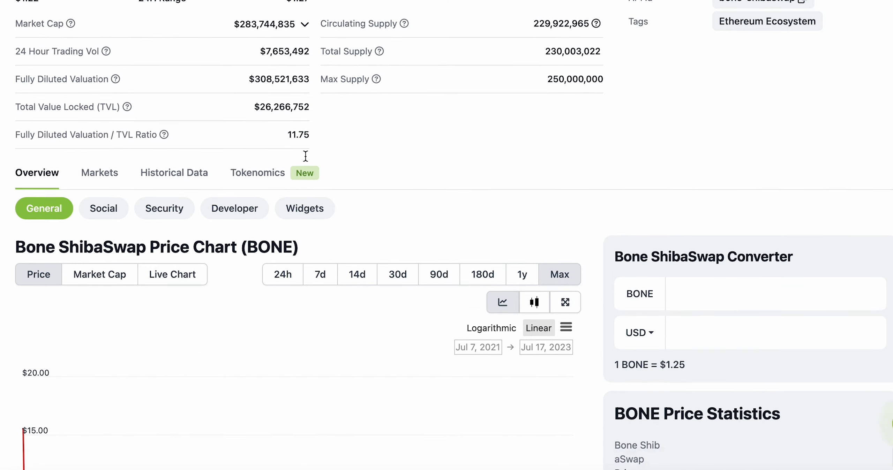
left_click(482, 275)
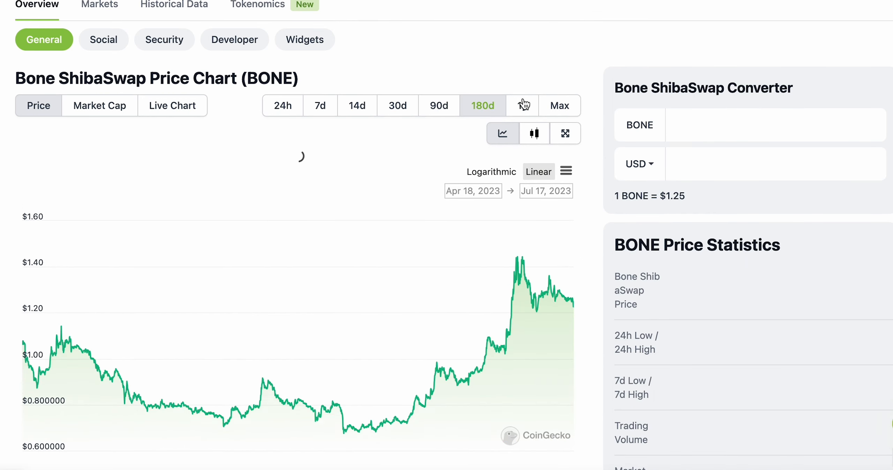
left_click(521, 106)
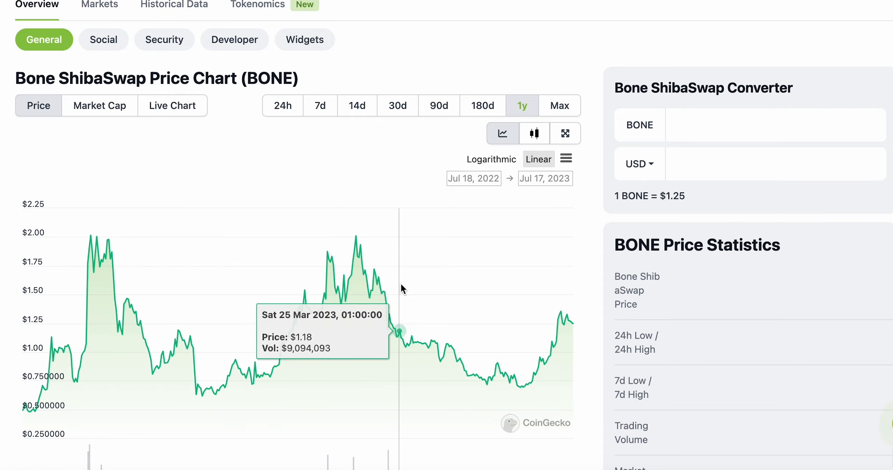
mouse_move(27, 210)
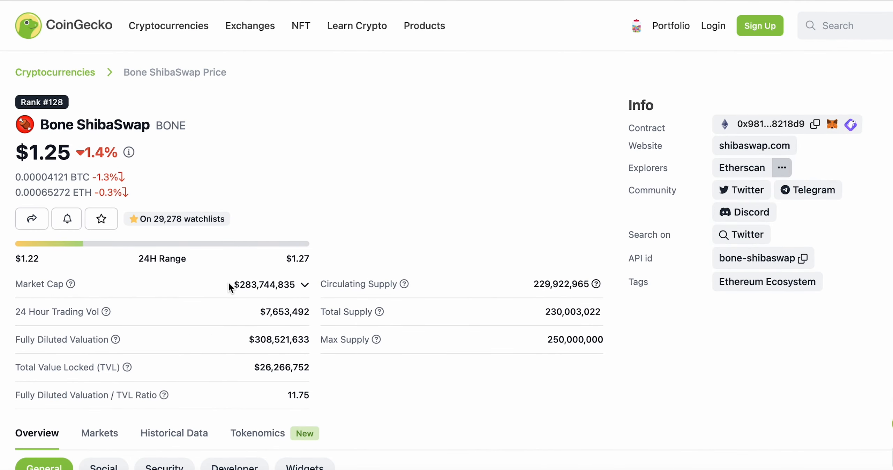
scroll("down", 3)
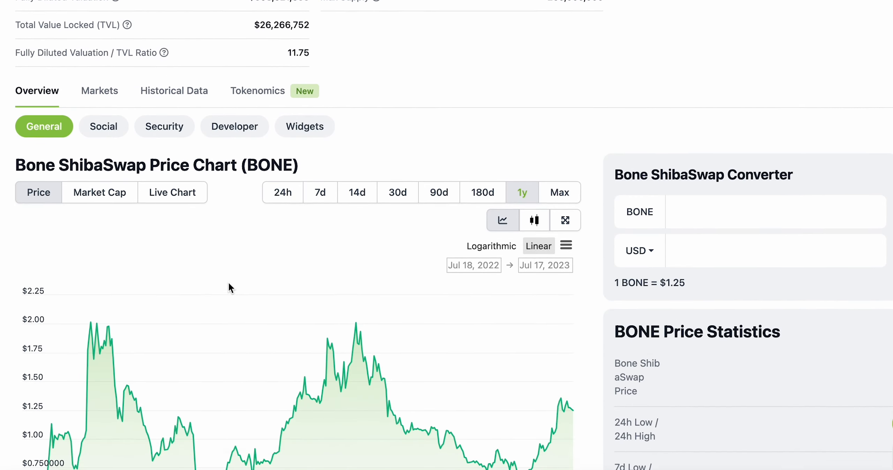
scroll("down", 3)
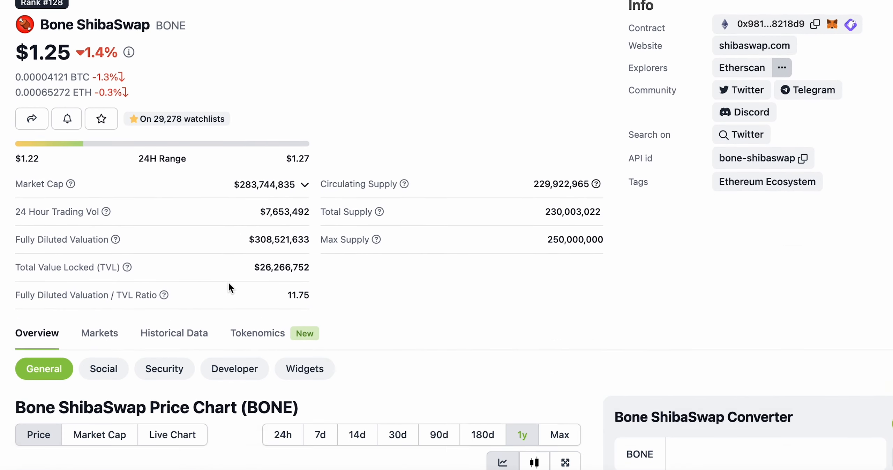
scroll("down", 3)
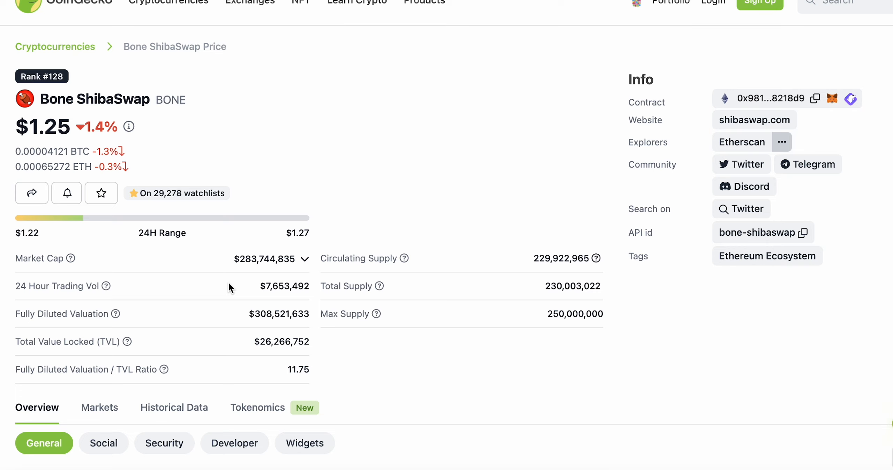
mouse_move(162, 167)
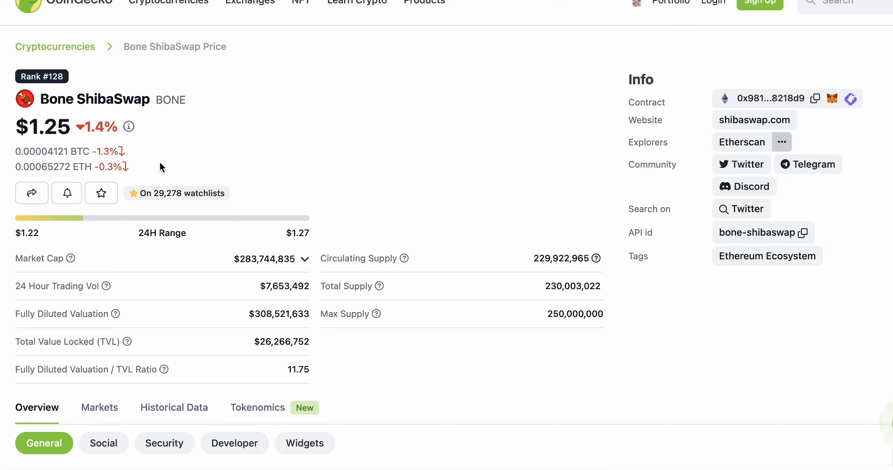
mouse_move(86, 125)
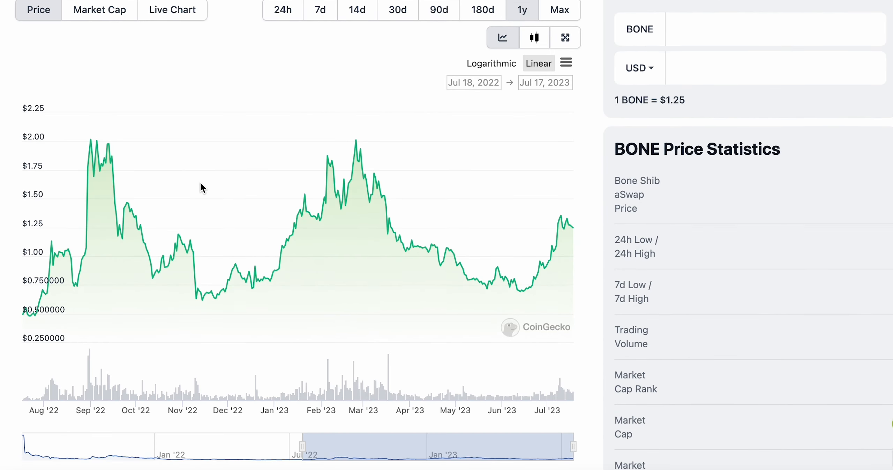
mouse_move(436, 124)
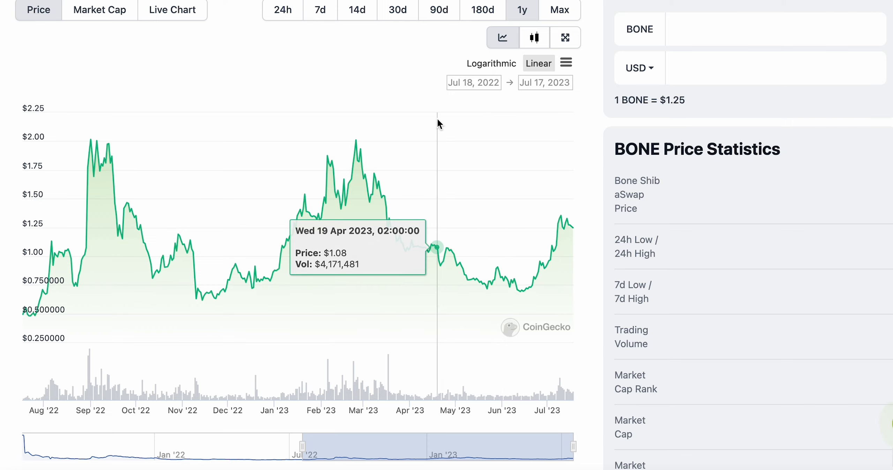
scroll("down", 3)
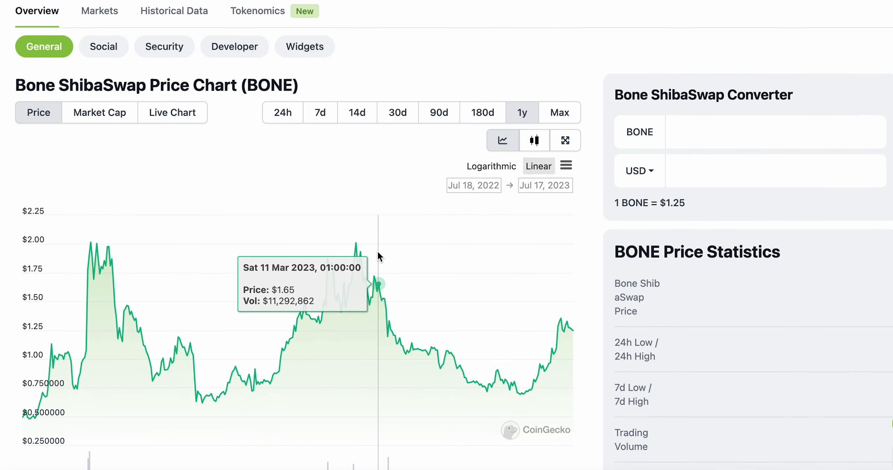
mouse_move(557, 337)
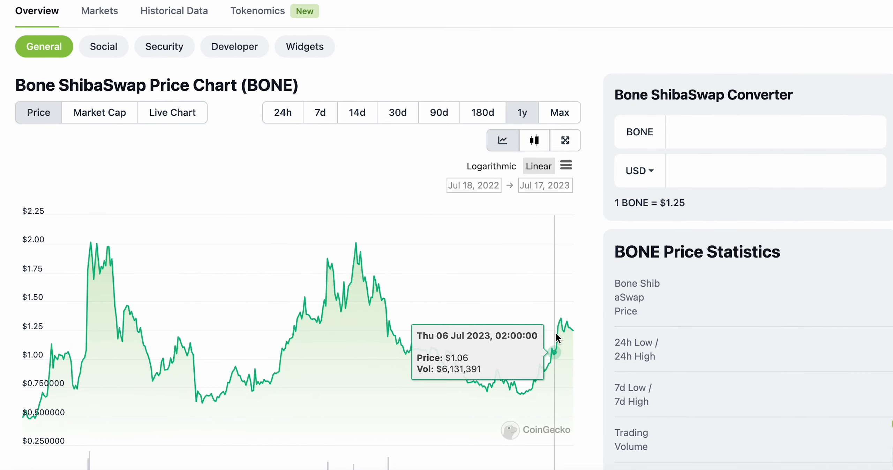